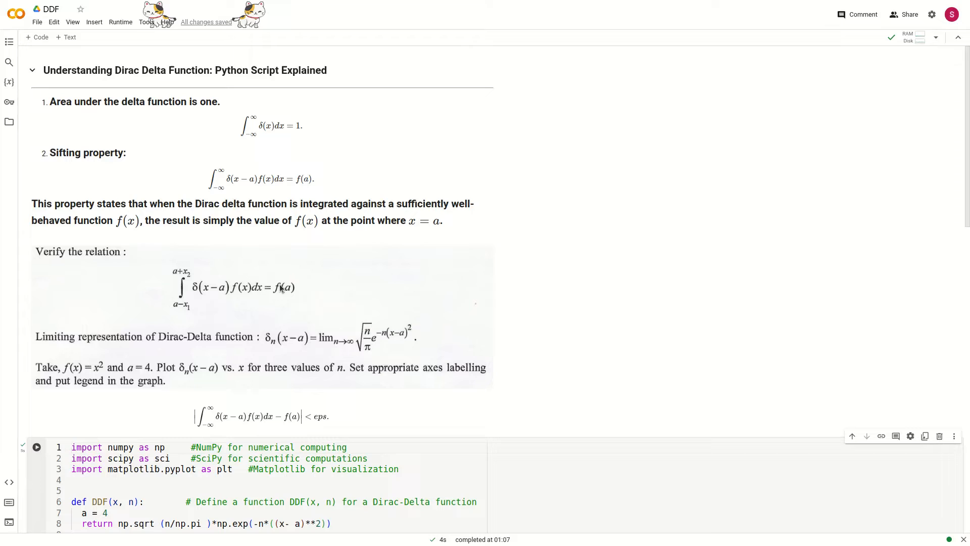
{"action": "mouse_move", "coordinate": [295, 319]}
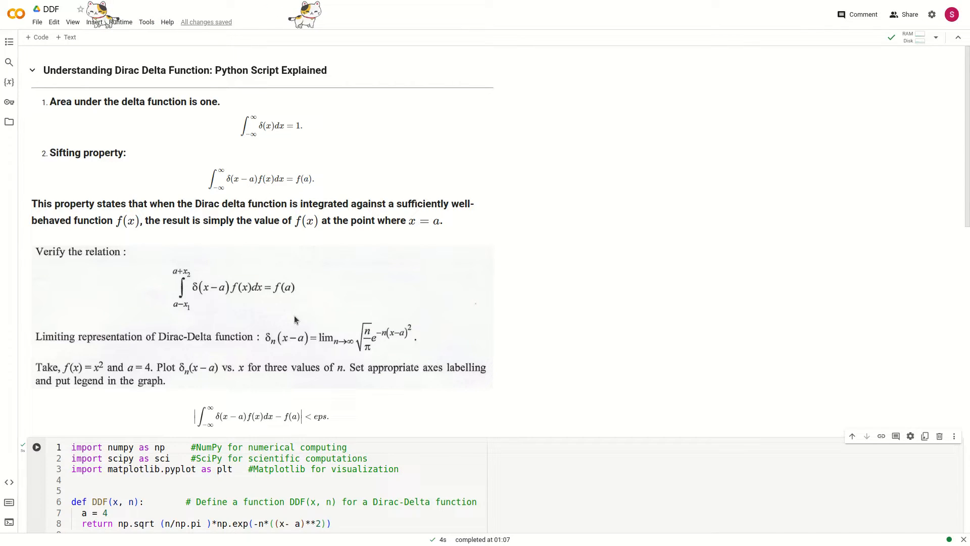
- Scroll through the cell around the linspace line where the sample count becomes 10000
{"action": "scroll", "scroll_direction": "down", "scroll_amount": 3}
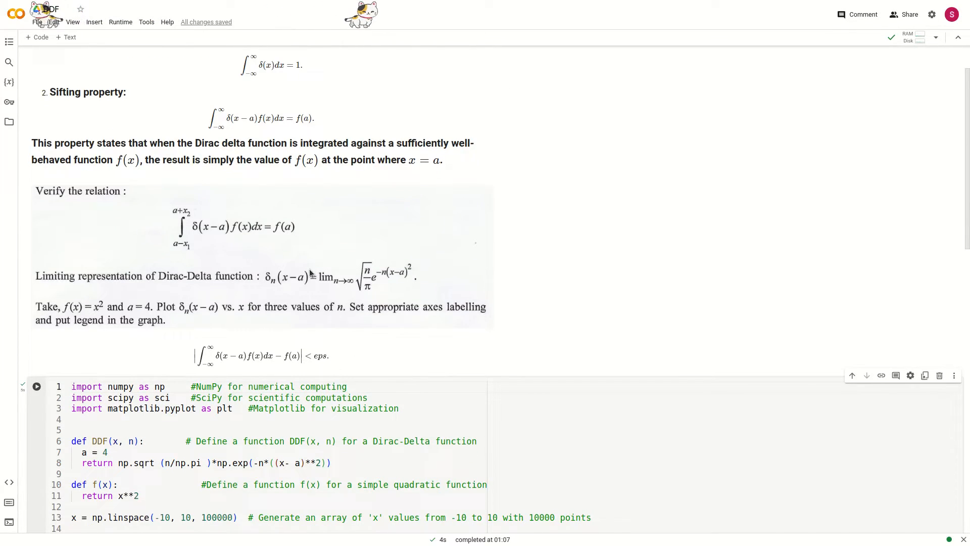
{"action": "scroll", "scroll_direction": "up", "scroll_amount": 3}
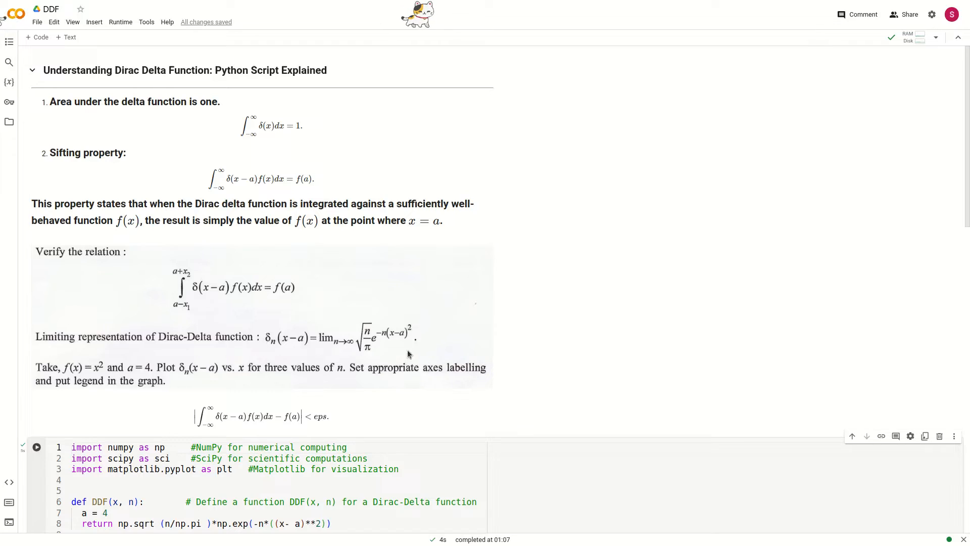
{"action": "mouse_move", "coordinate": [375, 341]}
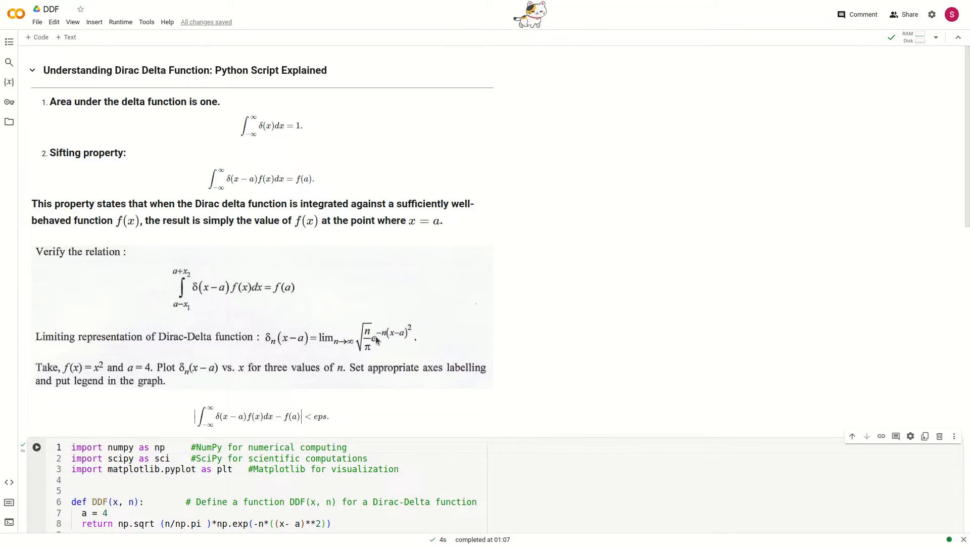
{"action": "mouse_move", "coordinate": [217, 319]}
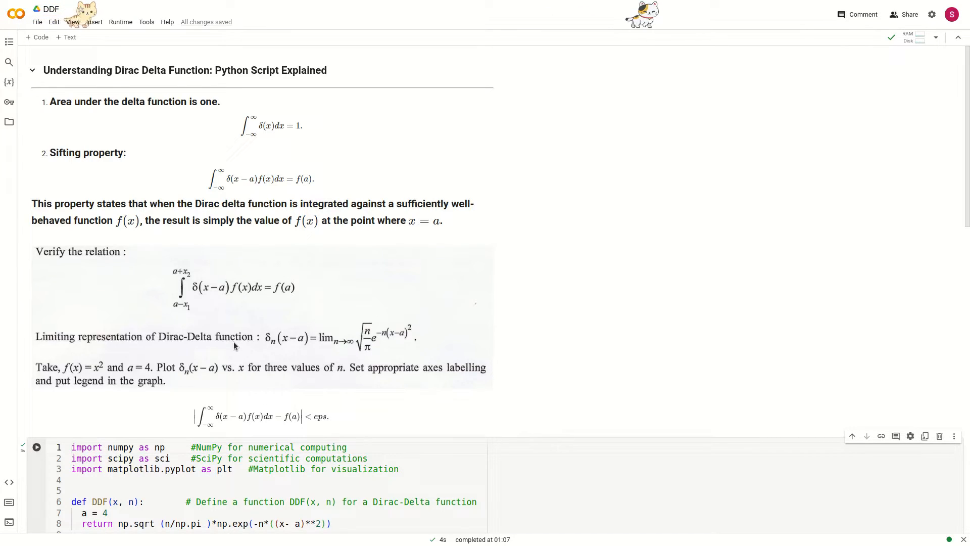
{"action": "scroll", "scroll_direction": "down", "scroll_amount": 3}
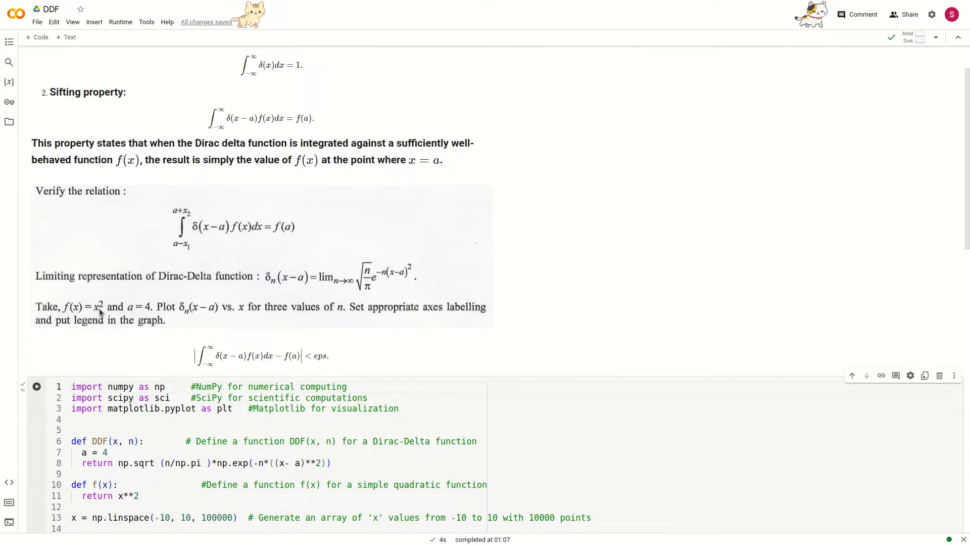
{"action": "scroll", "scroll_direction": "down", "scroll_amount": 3}
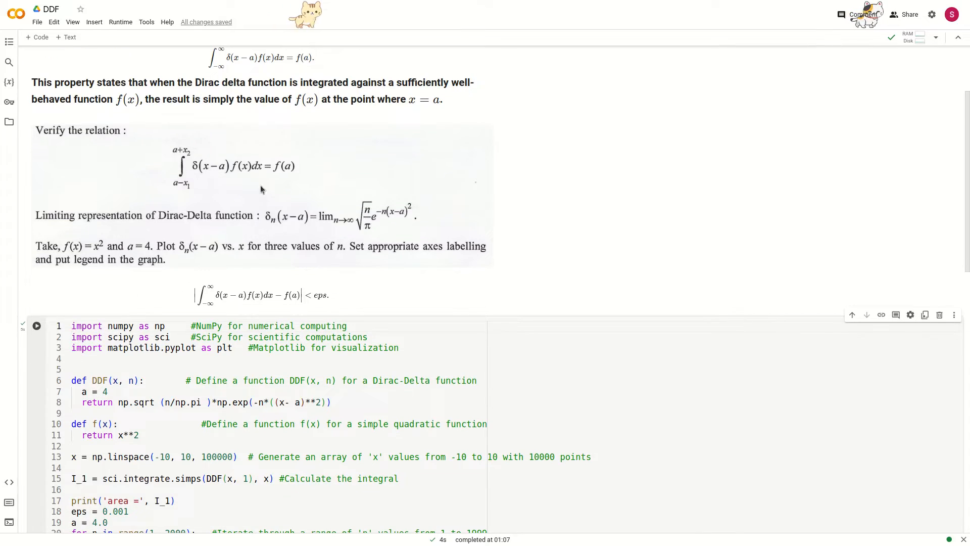
{"action": "mouse_move", "coordinate": [196, 278]}
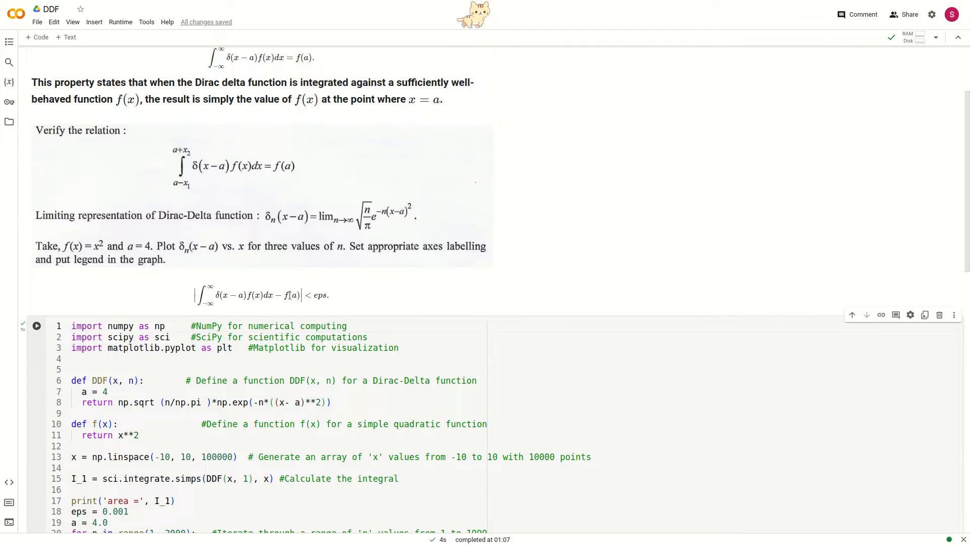
{"action": "mouse_move", "coordinate": [344, 301]}
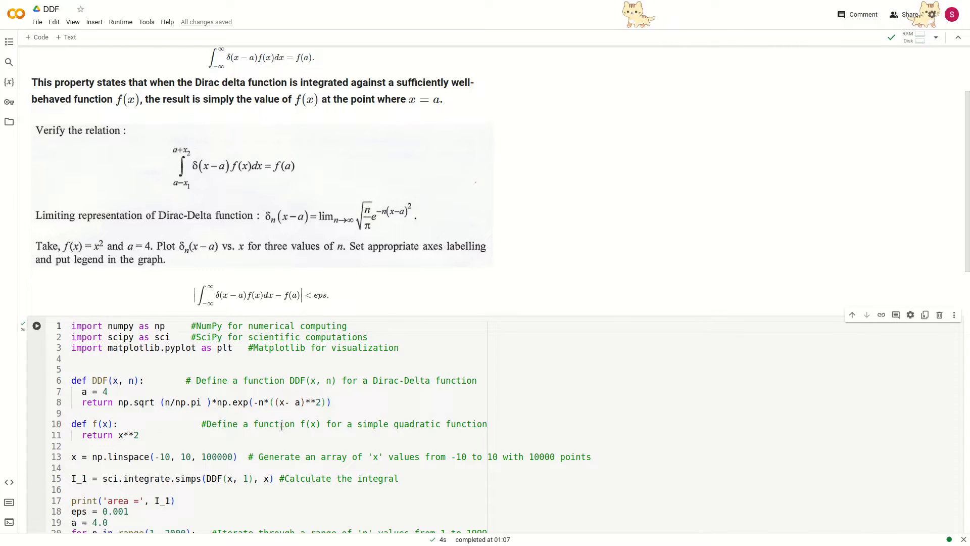
{"action": "scroll", "scroll_direction": "down", "scroll_amount": 3}
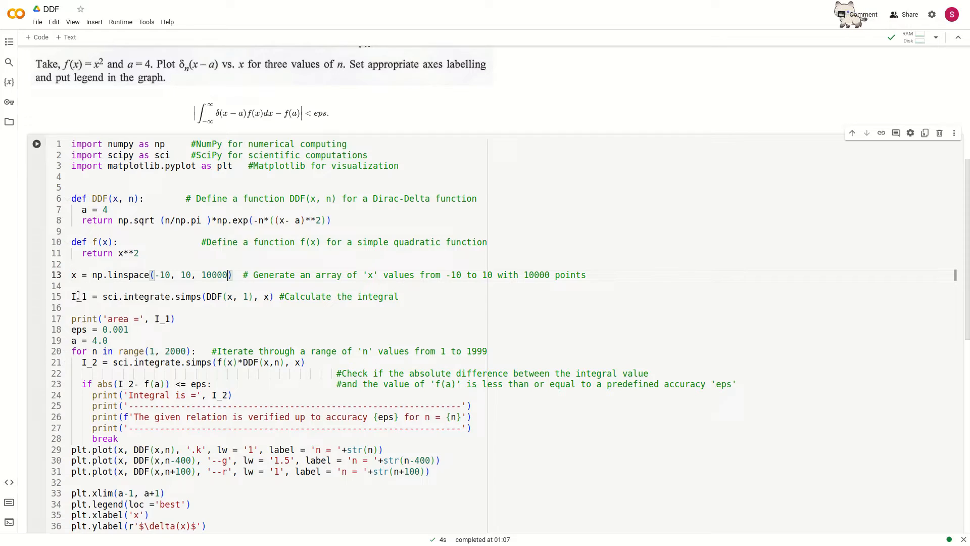
{"action": "mouse_move", "coordinate": [79, 296]}
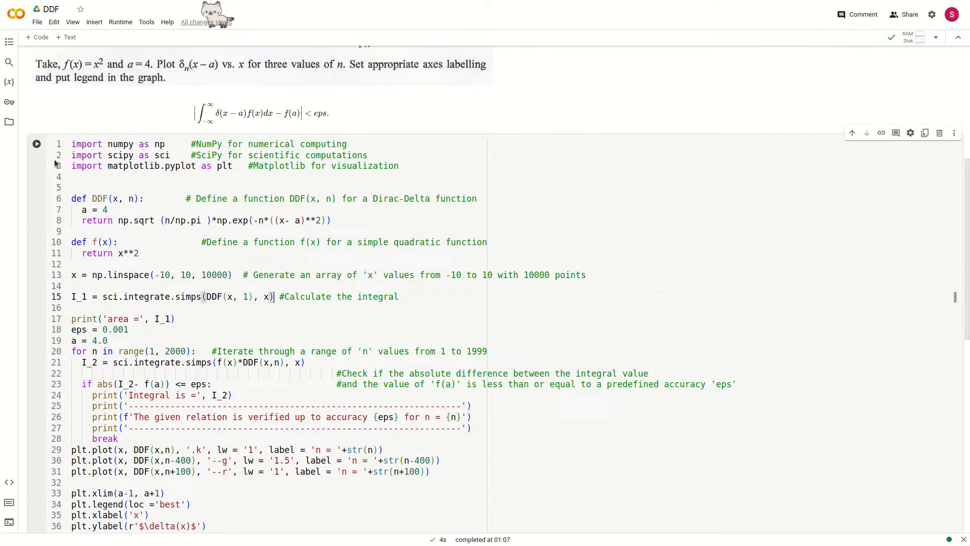
- Run the cell, then widen the linspace limits to -50 and 50
{"action": "left_click", "coordinate": [36, 144]}
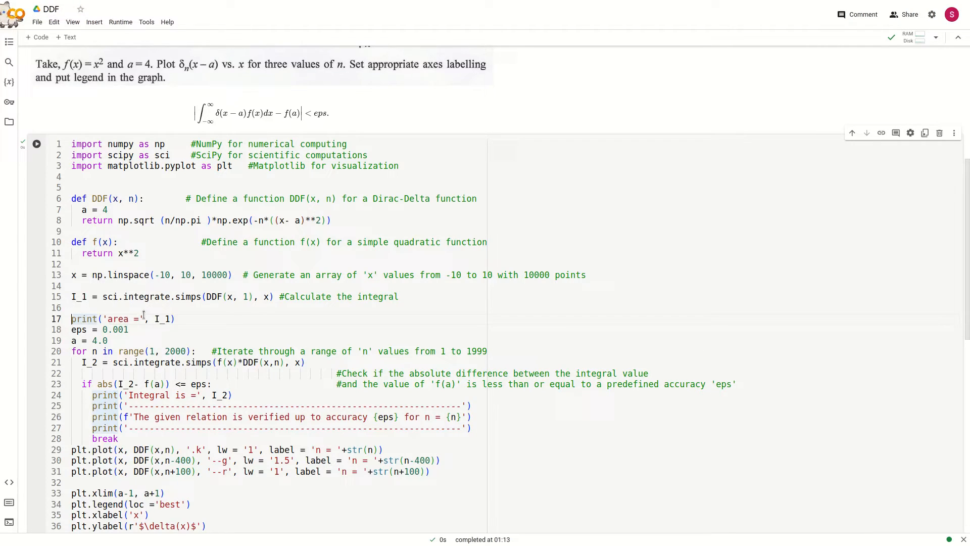
{"action": "mouse_move", "coordinate": [80, 297]}
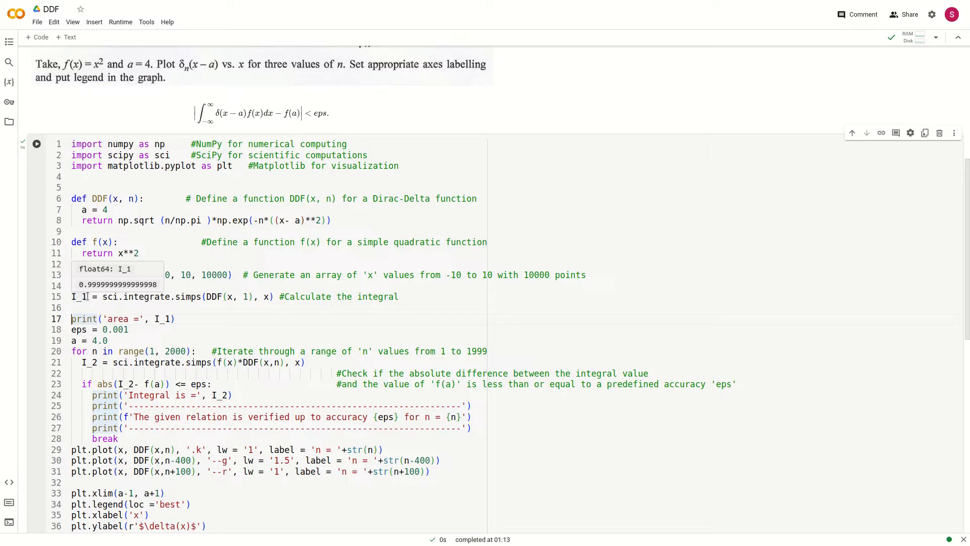
{"action": "mouse_move", "coordinate": [182, 324]}
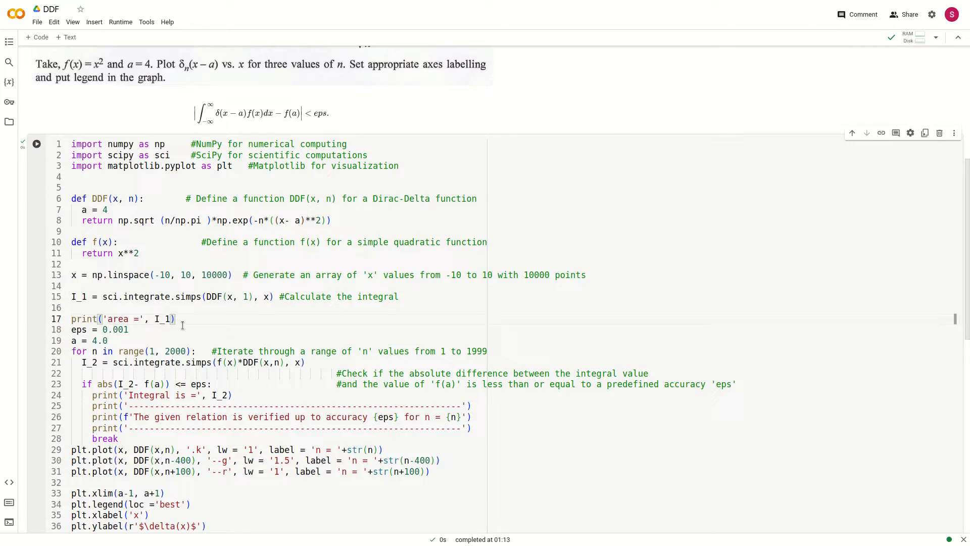
{"action": "left_click", "coordinate": [36, 143]}
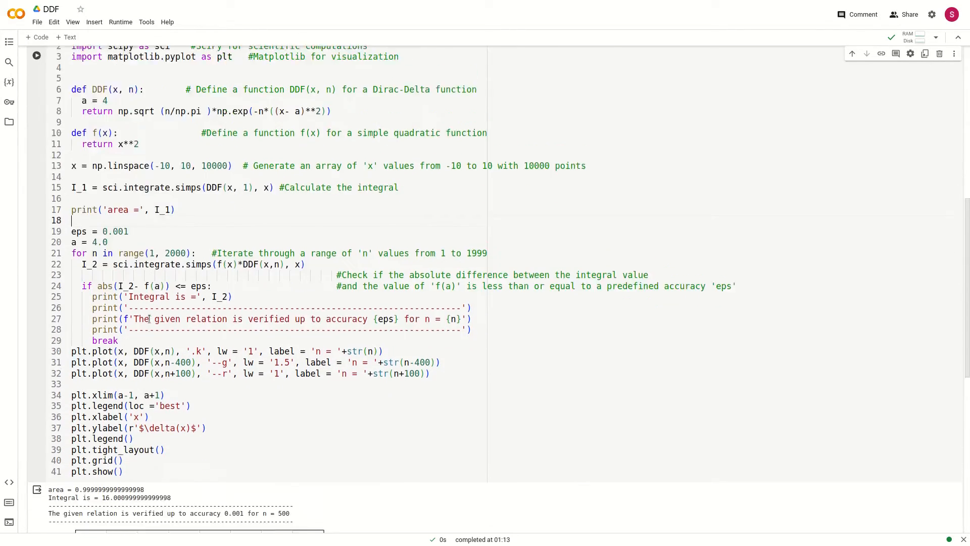
{"action": "scroll", "scroll_direction": "down", "scroll_amount": 3}
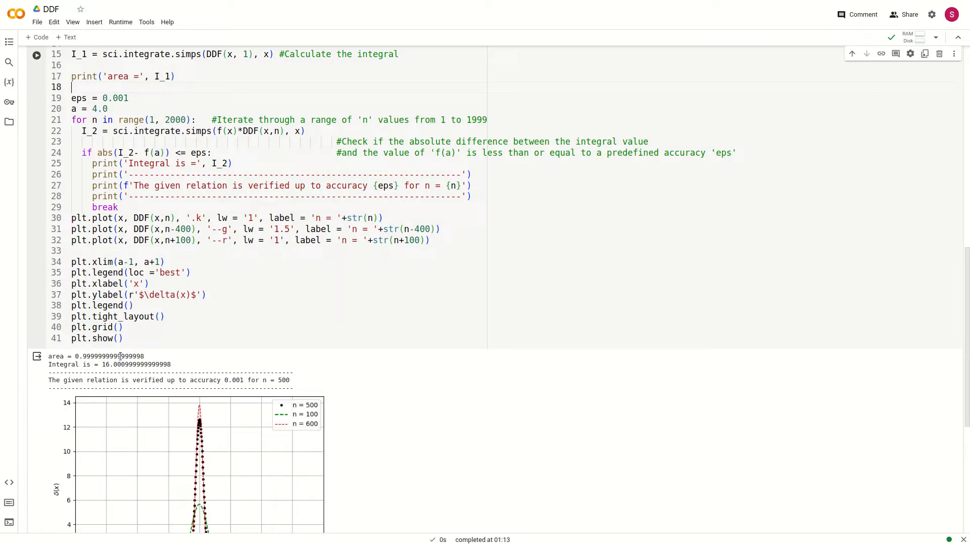
{"action": "scroll", "scroll_direction": "up", "scroll_amount": 3}
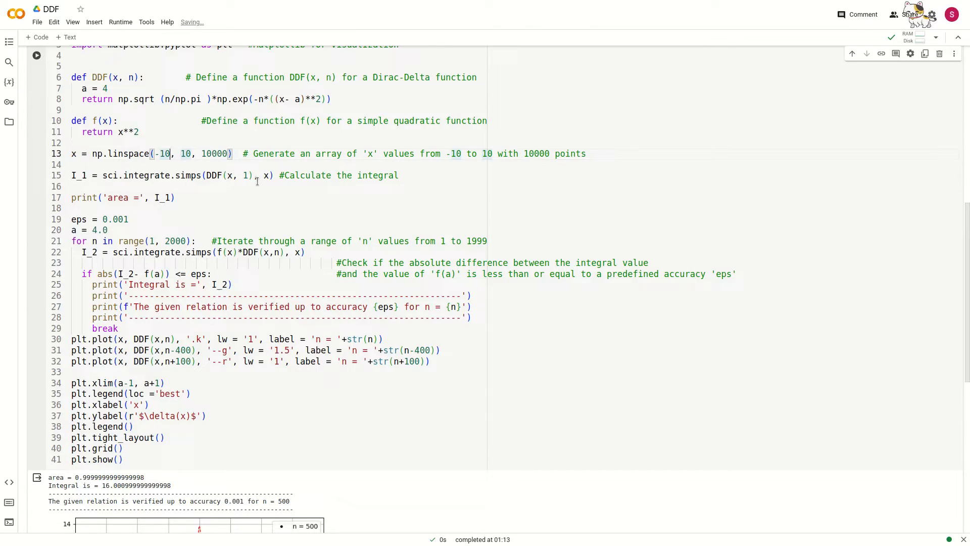
{"action": "type", "text": "-50"}
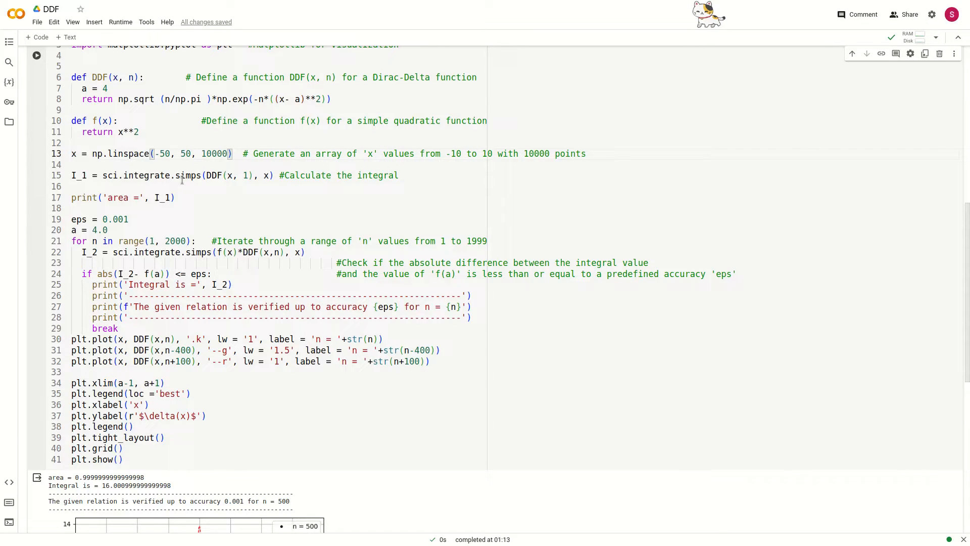
- Rerun the cell with the wider range, giving area 1.0 and verification at n = 501
{"action": "left_click", "coordinate": [35, 55]}
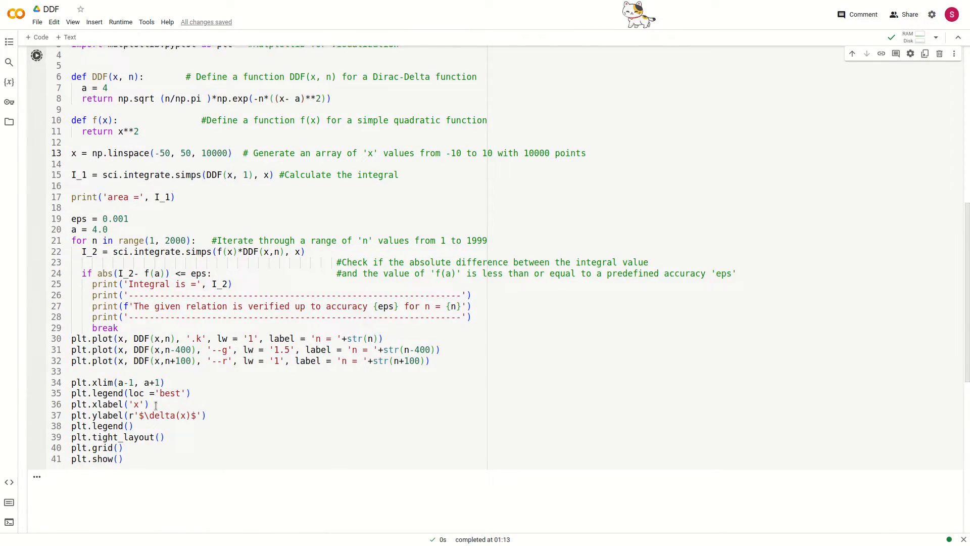
{"action": "left_click", "coordinate": [36, 55]}
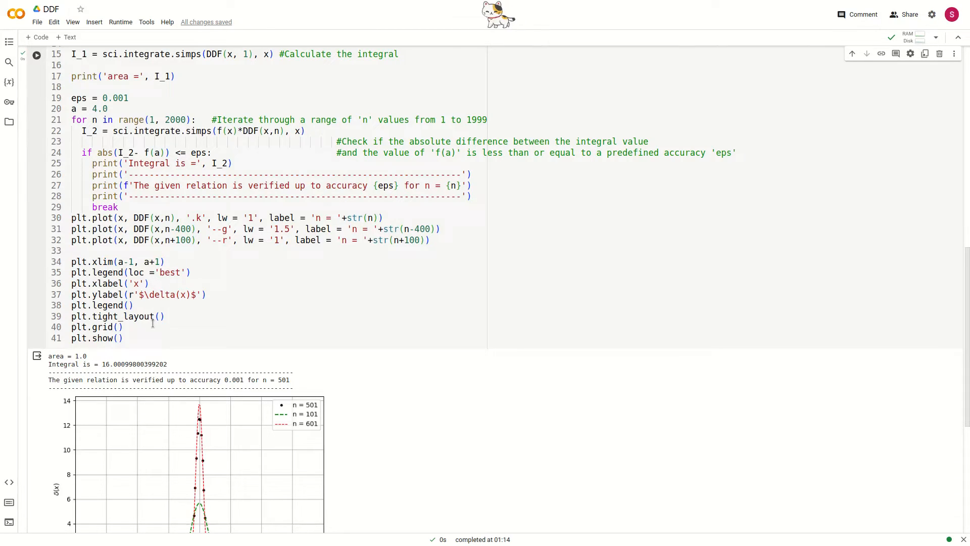
{"action": "scroll", "scroll_direction": "up", "scroll_amount": 3}
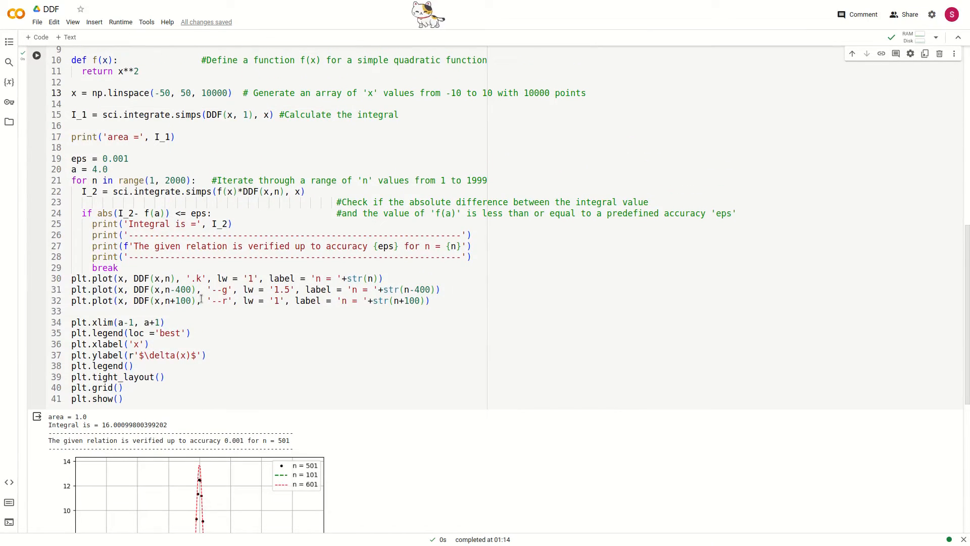
{"action": "scroll", "scroll_direction": "up", "scroll_amount": 3}
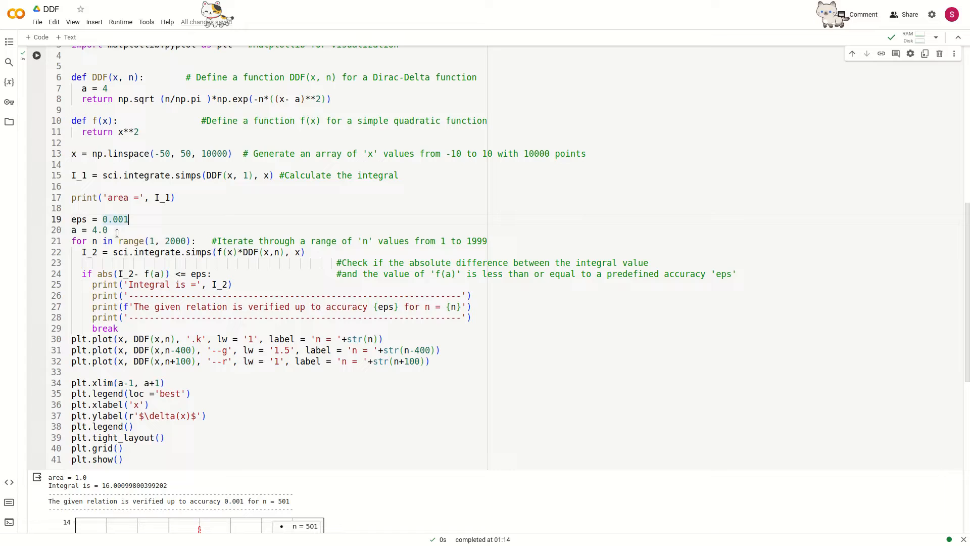
{"action": "scroll", "scroll_direction": "up", "scroll_amount": 3}
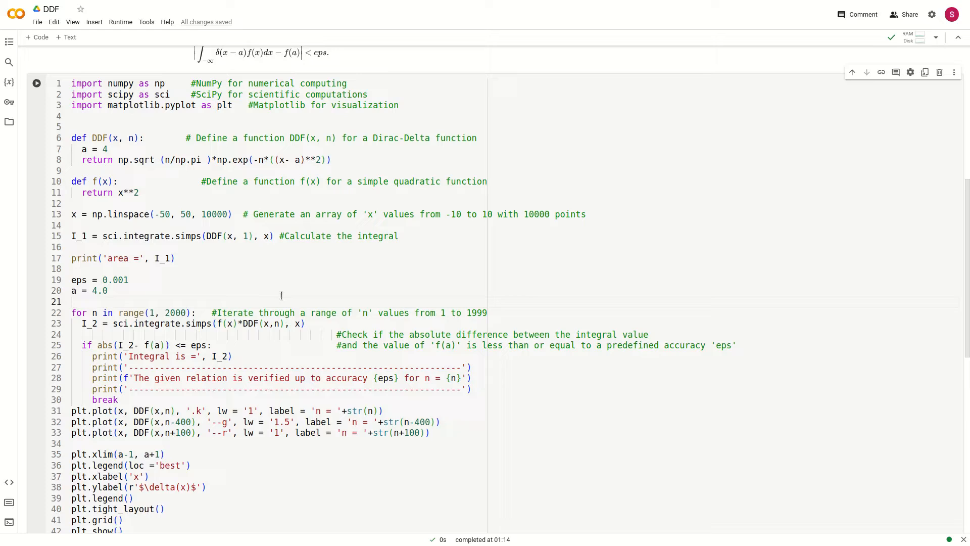
{"action": "mouse_move", "coordinate": [294, 349]}
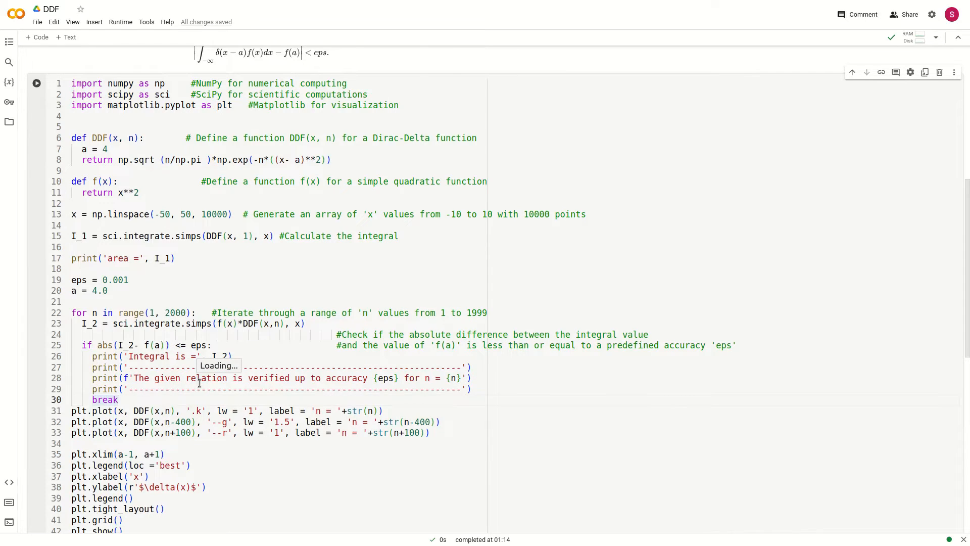
{"action": "scroll", "scroll_direction": "up", "scroll_amount": 3}
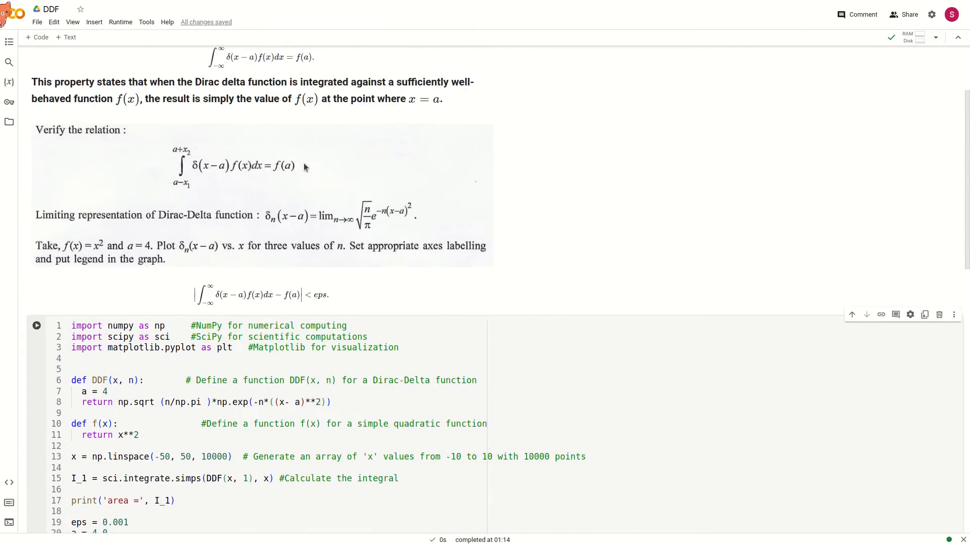
{"action": "scroll", "scroll_direction": "down", "scroll_amount": 3}
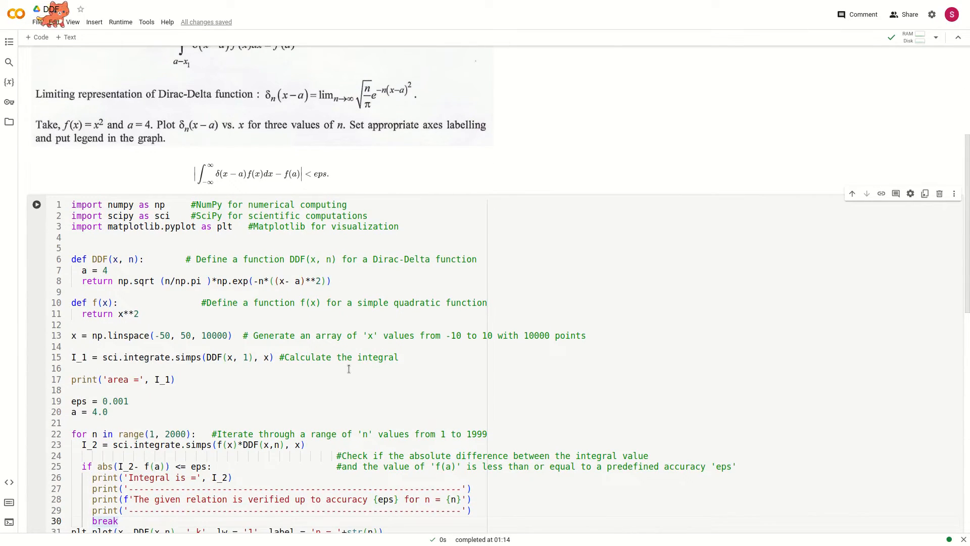
{"action": "scroll", "scroll_direction": "down", "scroll_amount": 3}
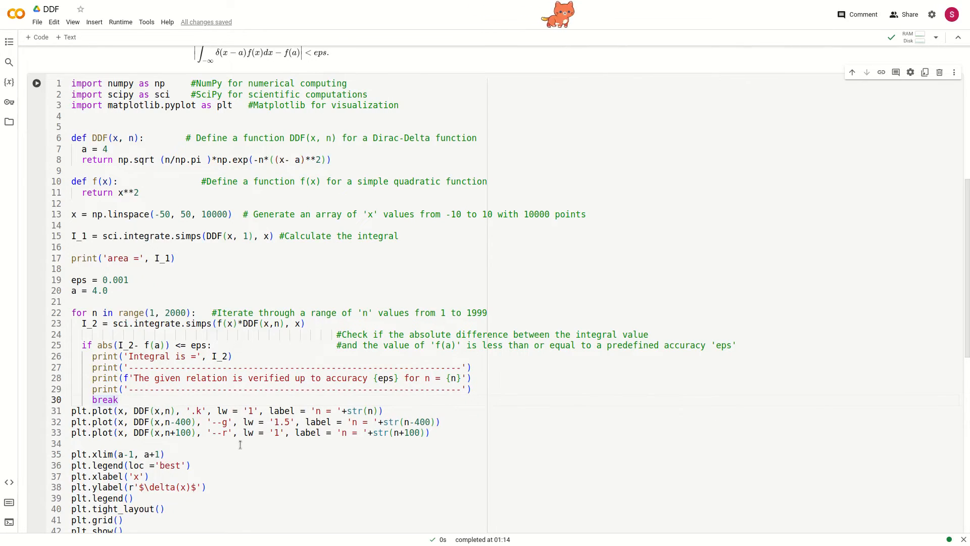
{"action": "scroll", "scroll_direction": "down", "scroll_amount": 3}
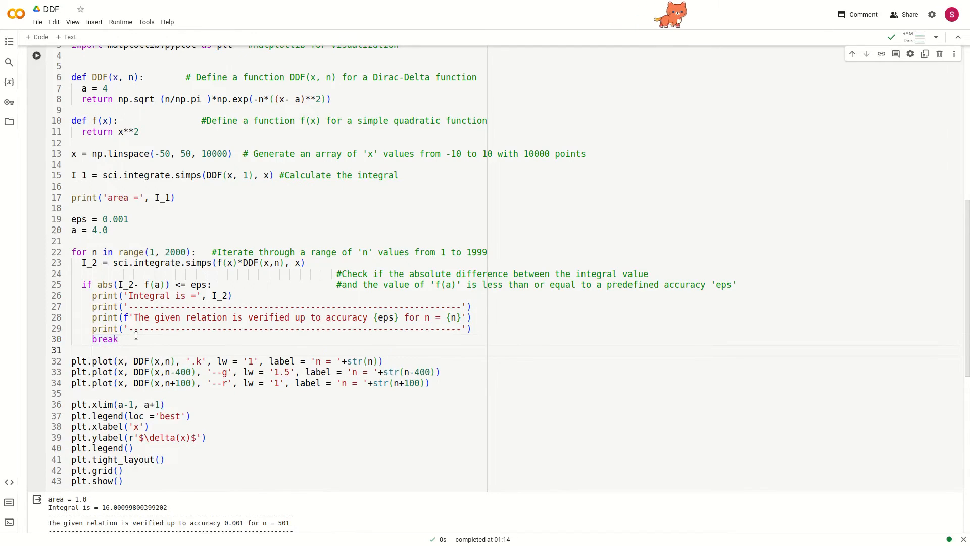
- Re-execute the cell to print area 1.0, integral ≈16 and plot curves for n = 501, 101, 601
{"action": "left_click", "coordinate": [36, 55]}
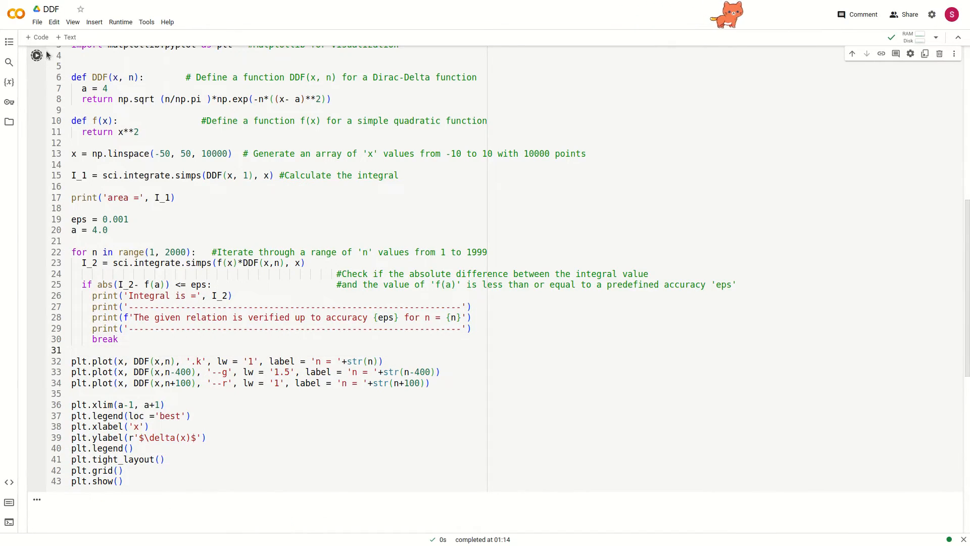
{"action": "left_click", "coordinate": [36, 55]}
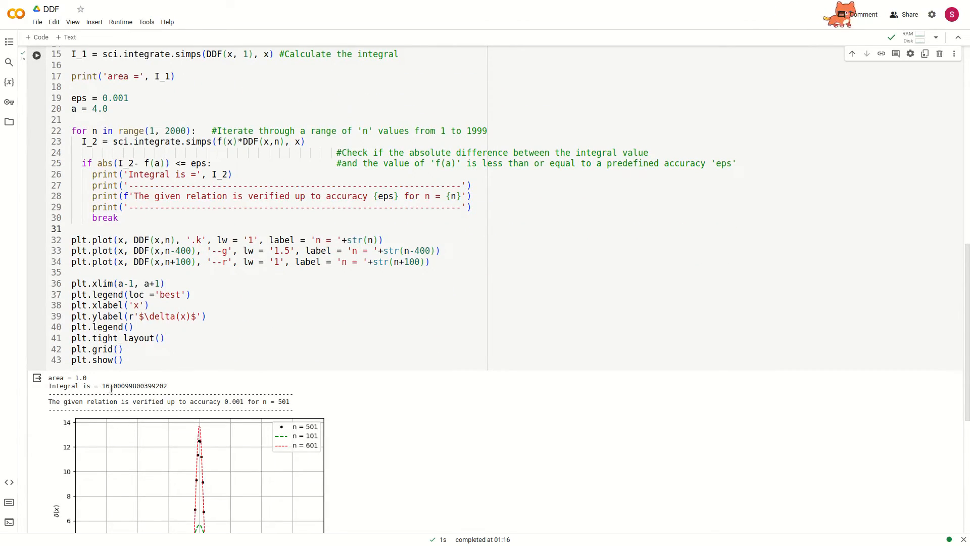
{"action": "scroll", "scroll_direction": "up", "scroll_amount": 3}
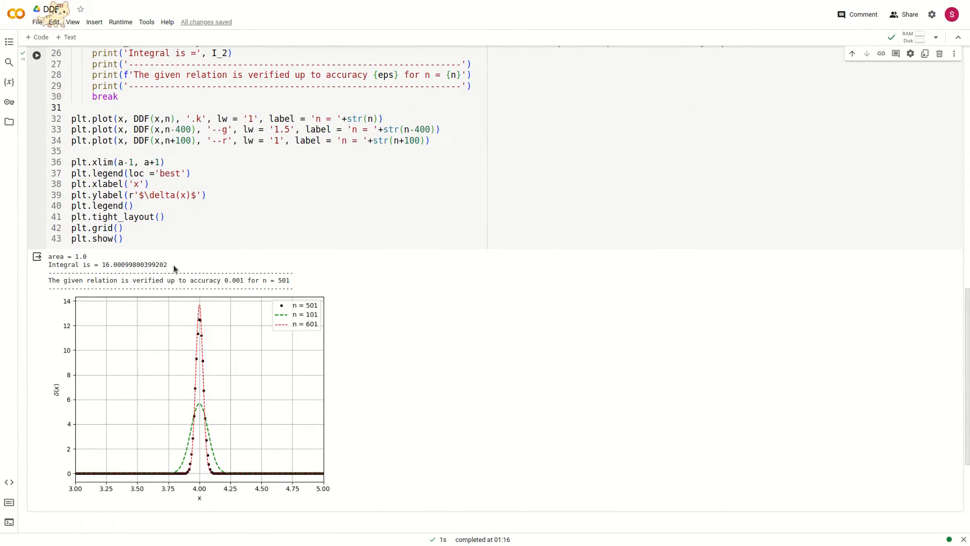
{"action": "scroll", "scroll_direction": "up", "scroll_amount": 3}
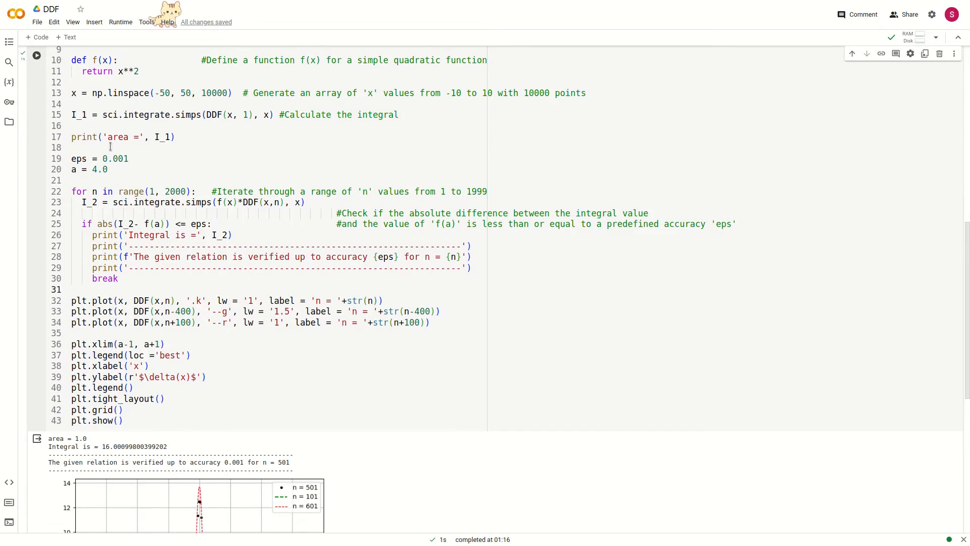
{"action": "mouse_move", "coordinate": [104, 377]}
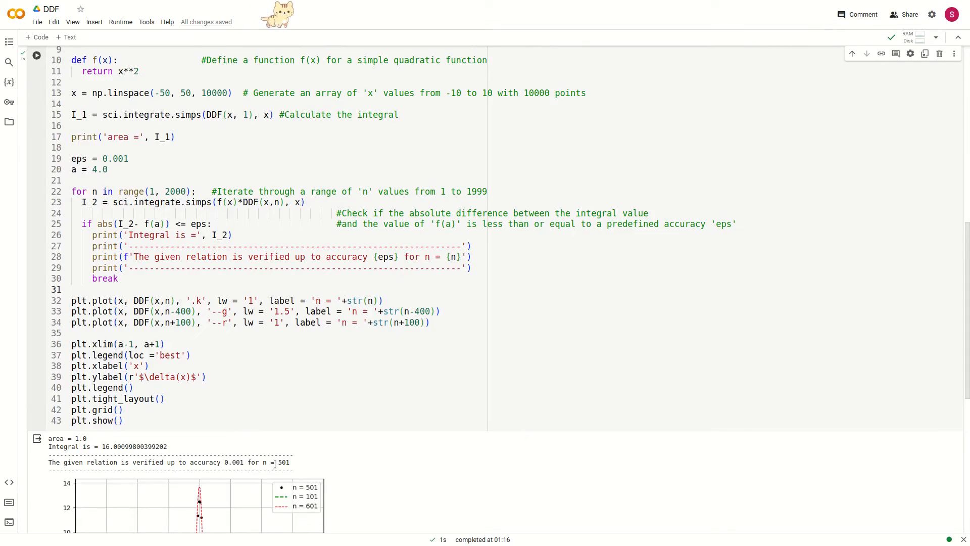
{"action": "double_click", "coordinate": [282, 462]}
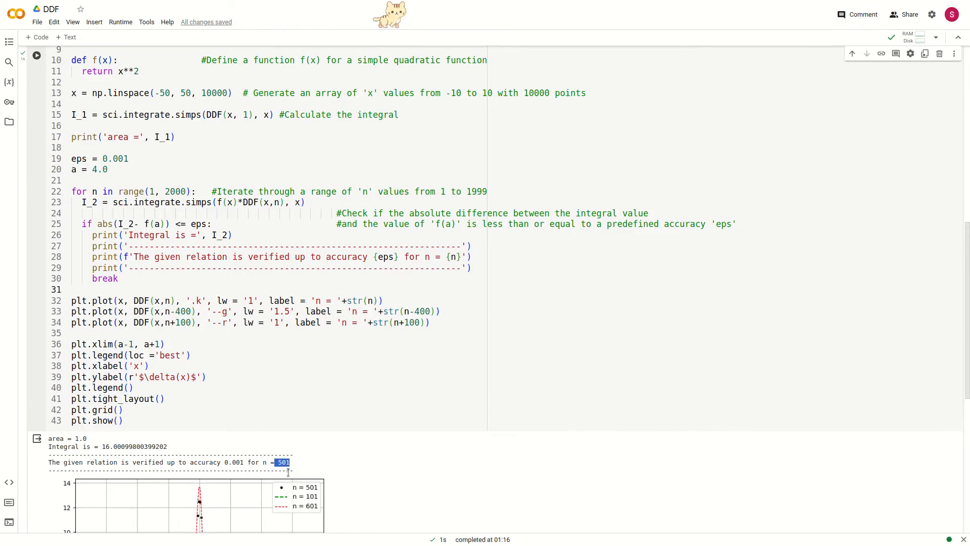
{"action": "mouse_move", "coordinate": [259, 305]}
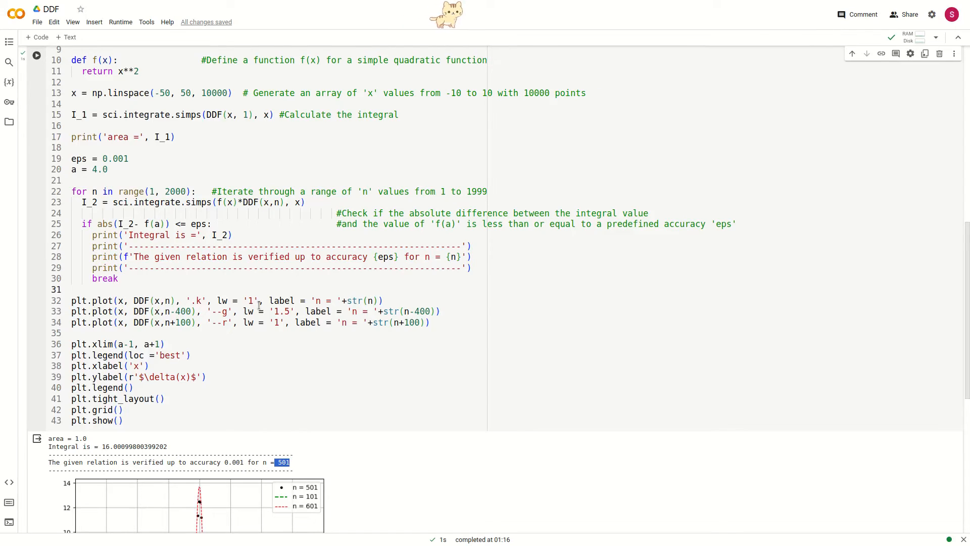
{"action": "mouse_move", "coordinate": [224, 499]}
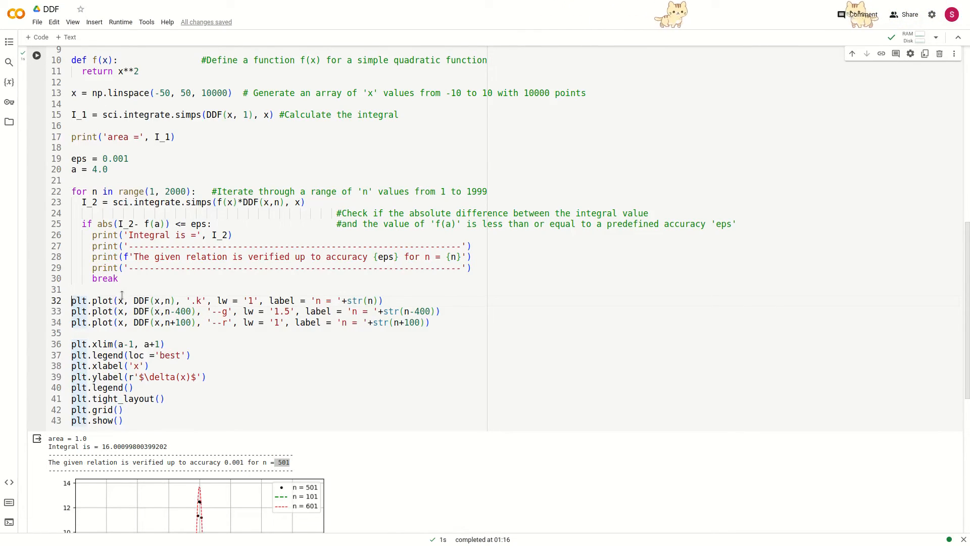
{"action": "mouse_move", "coordinate": [262, 448]}
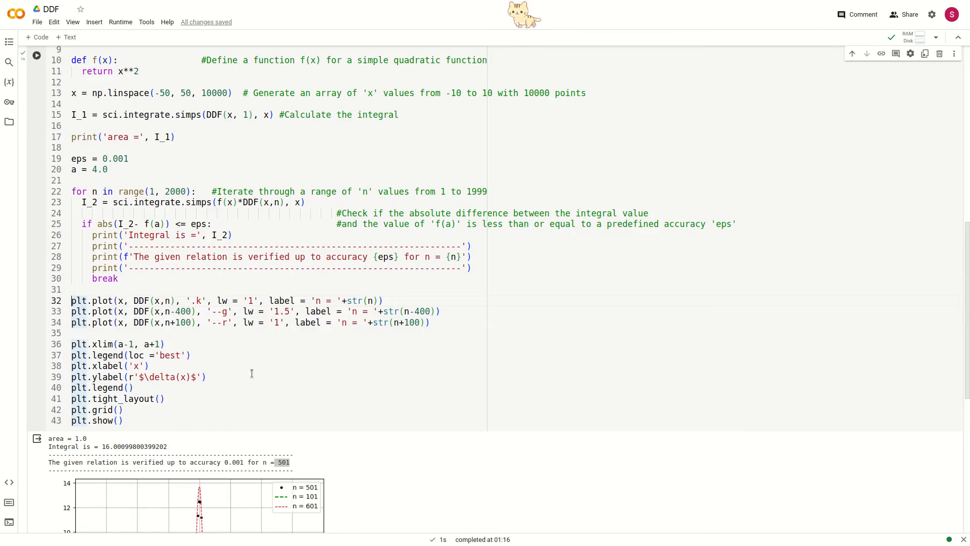
{"action": "mouse_move", "coordinate": [228, 366]}
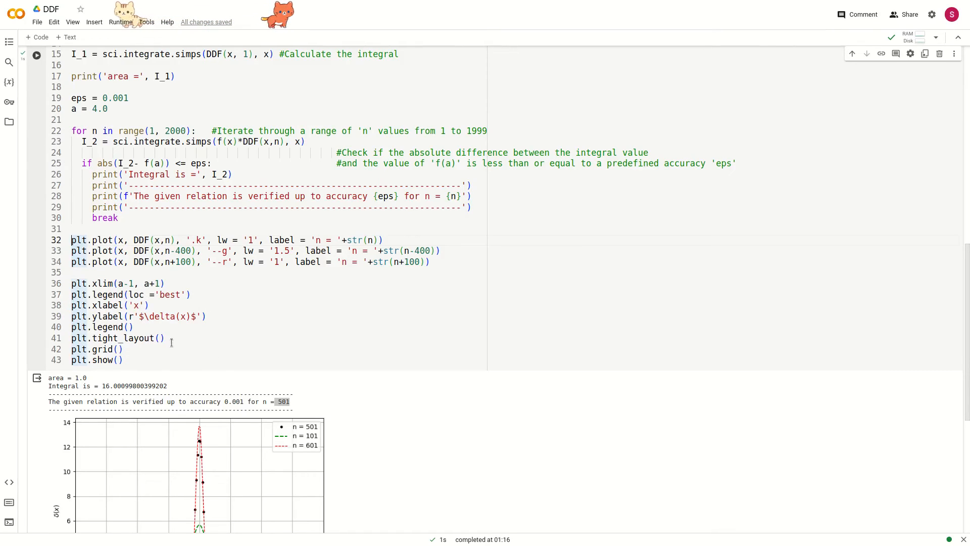
{"action": "scroll", "scroll_direction": "down", "scroll_amount": 3}
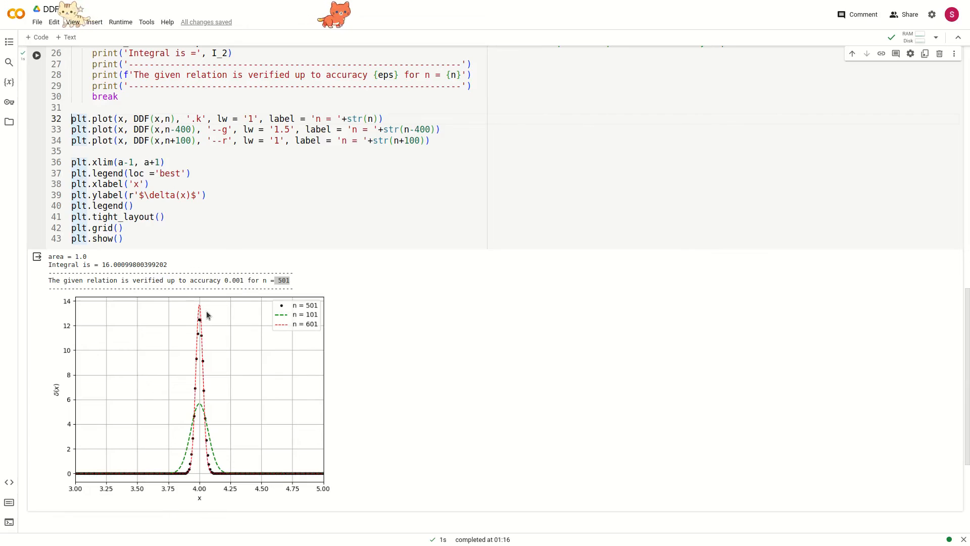
{"action": "mouse_move", "coordinate": [287, 314]}
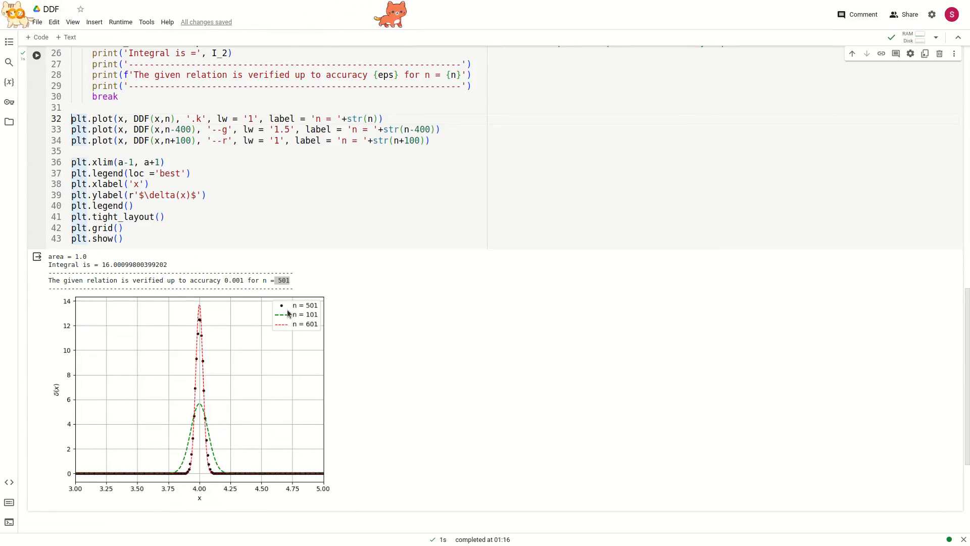
{"action": "mouse_move", "coordinate": [207, 365]}
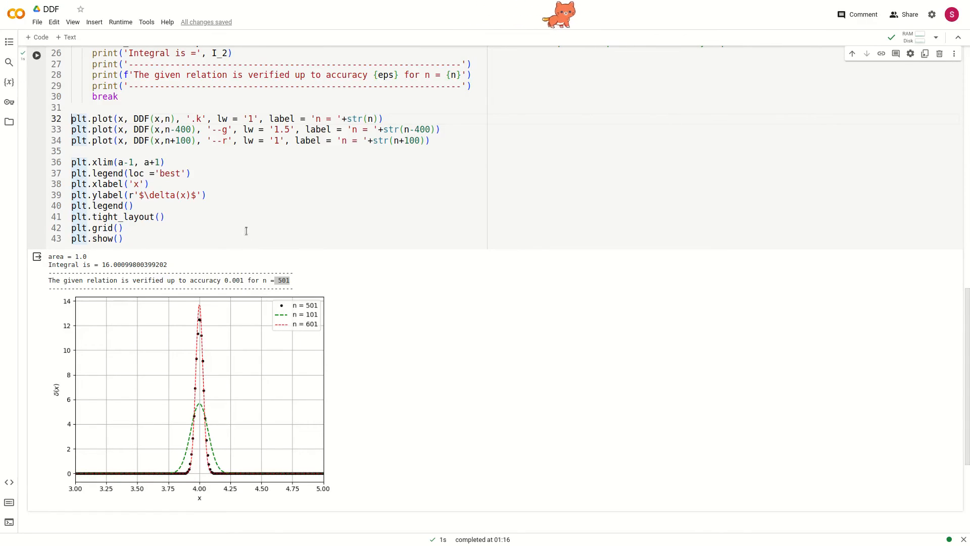
{"action": "mouse_move", "coordinate": [174, 153]}
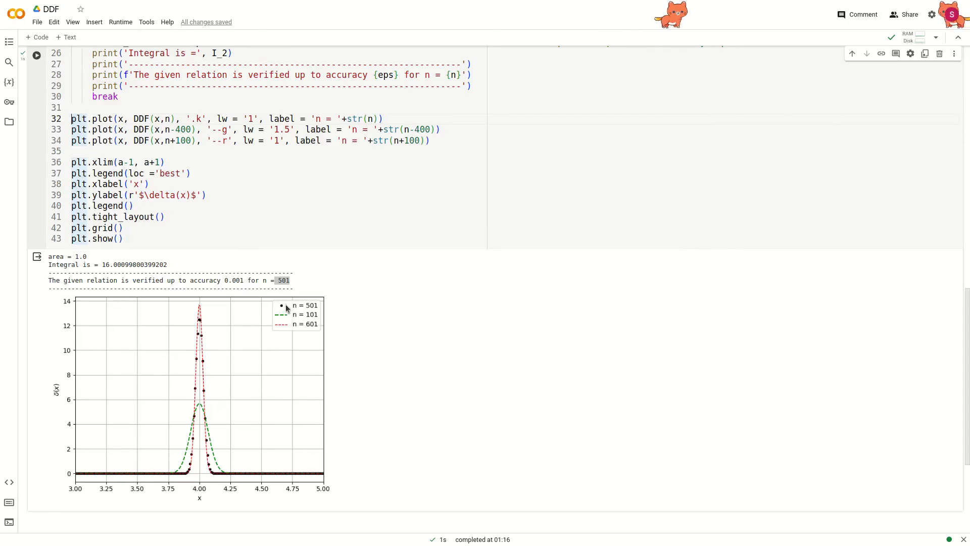
{"action": "mouse_move", "coordinate": [315, 353]}
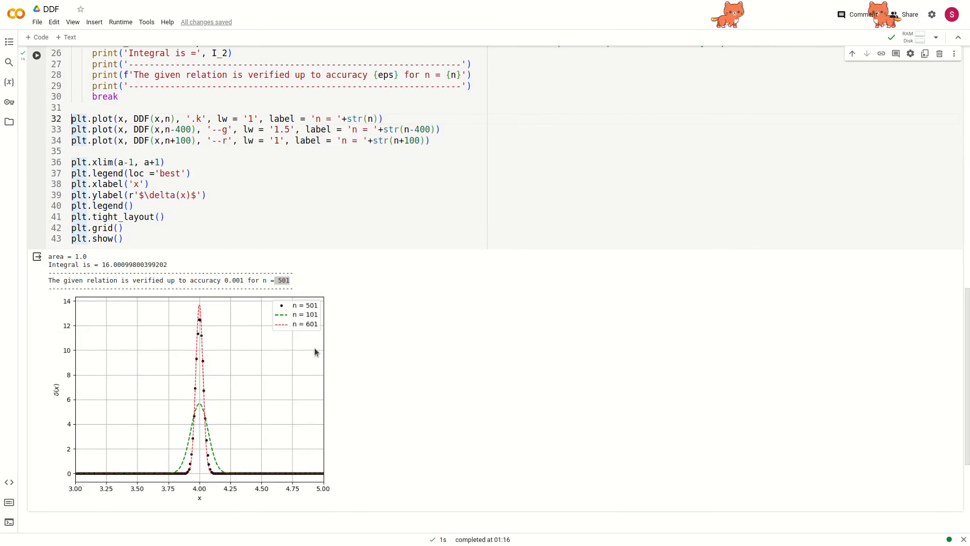
{"action": "mouse_move", "coordinate": [207, 402]}
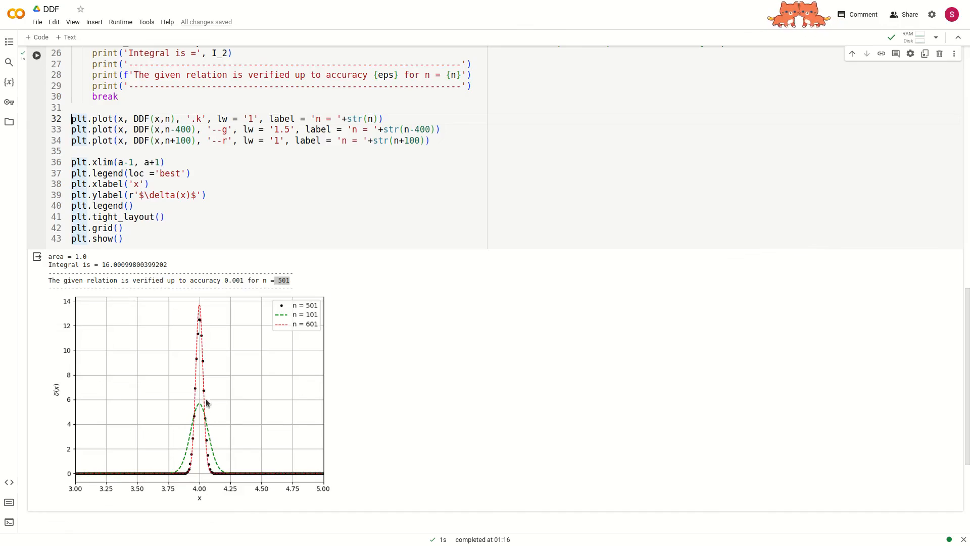
{"action": "mouse_move", "coordinate": [267, 459]}
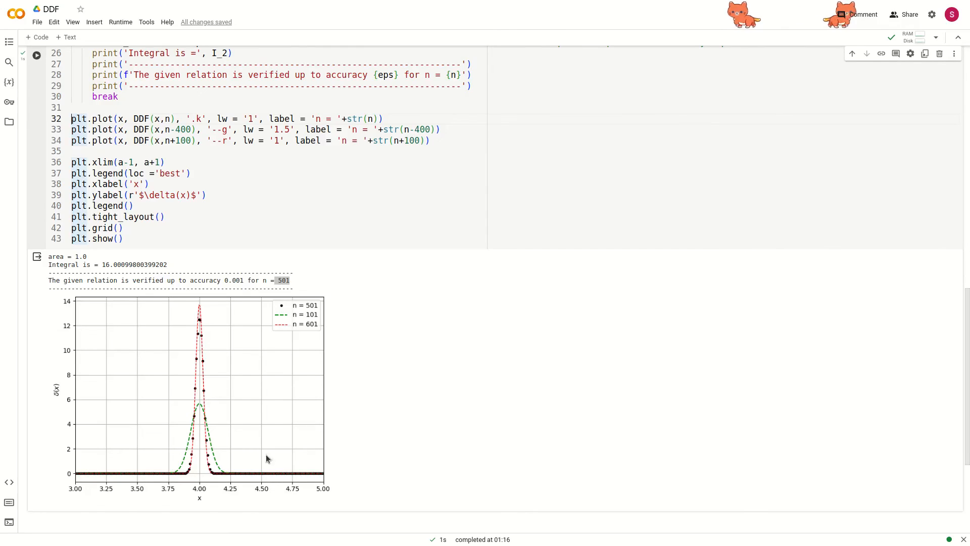
{"action": "mouse_move", "coordinate": [200, 429]}
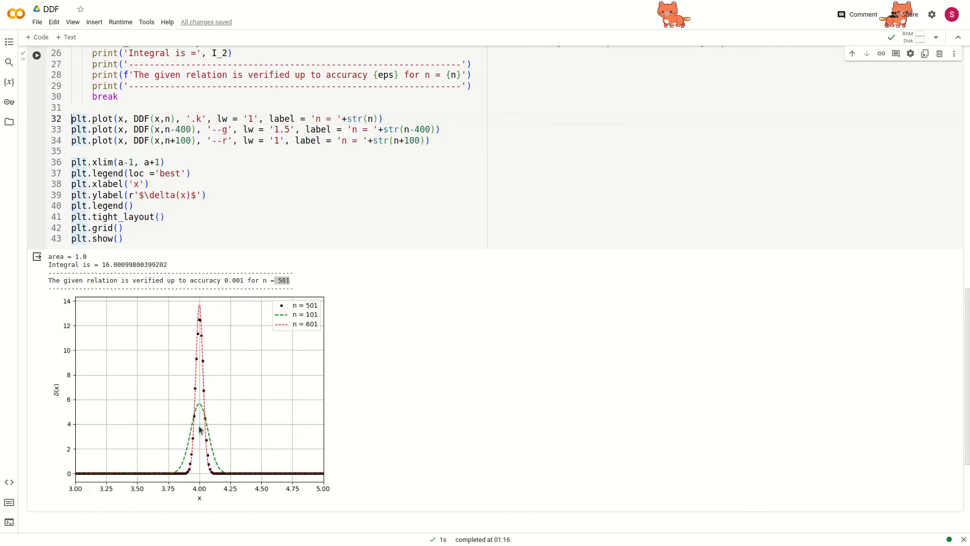
{"action": "mouse_move", "coordinate": [199, 494]}
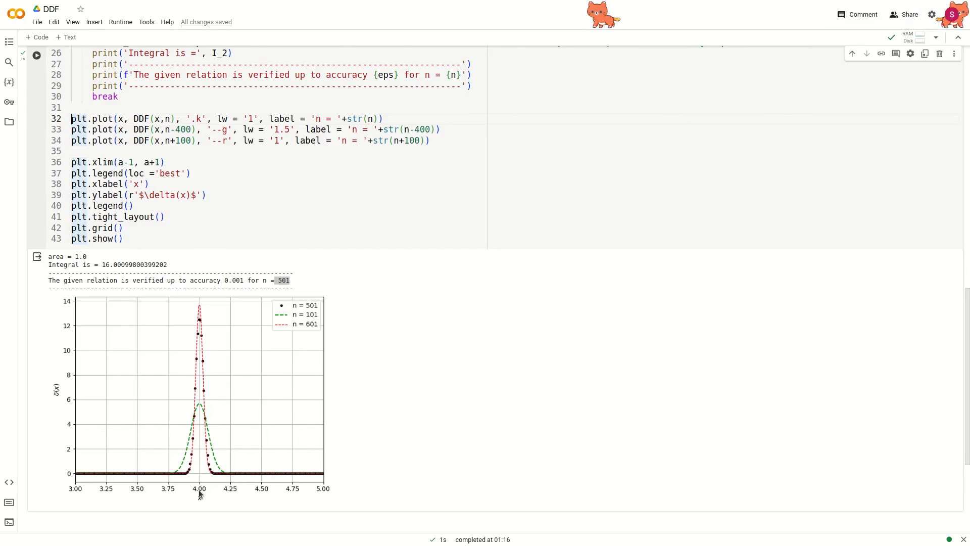
{"action": "mouse_move", "coordinate": [198, 437]}
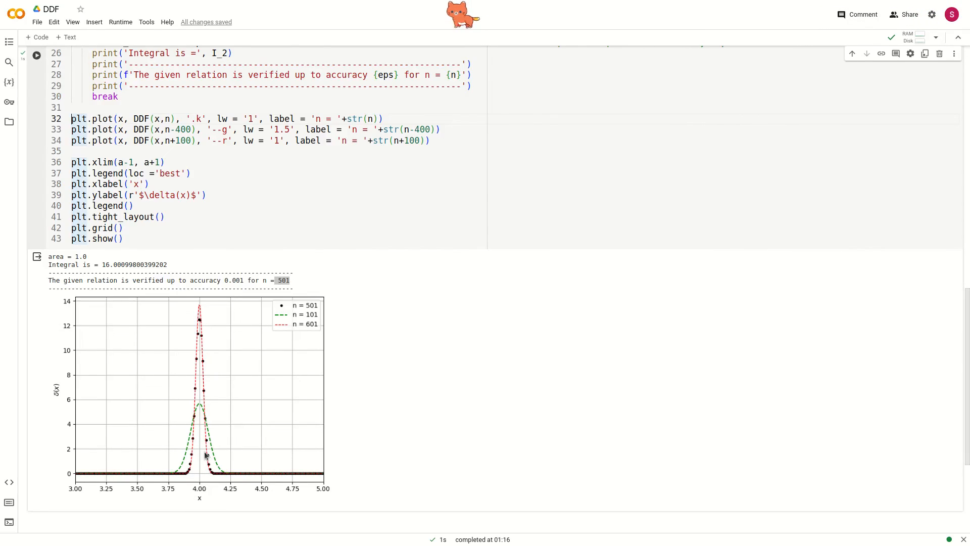
{"action": "mouse_move", "coordinate": [308, 424]}
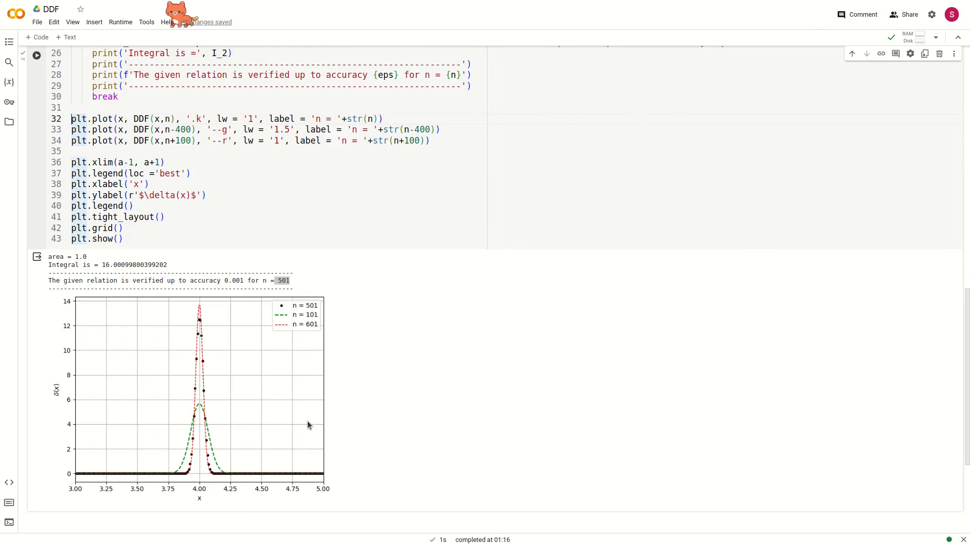
{"action": "scroll", "scroll_direction": "up", "scroll_amount": 3}
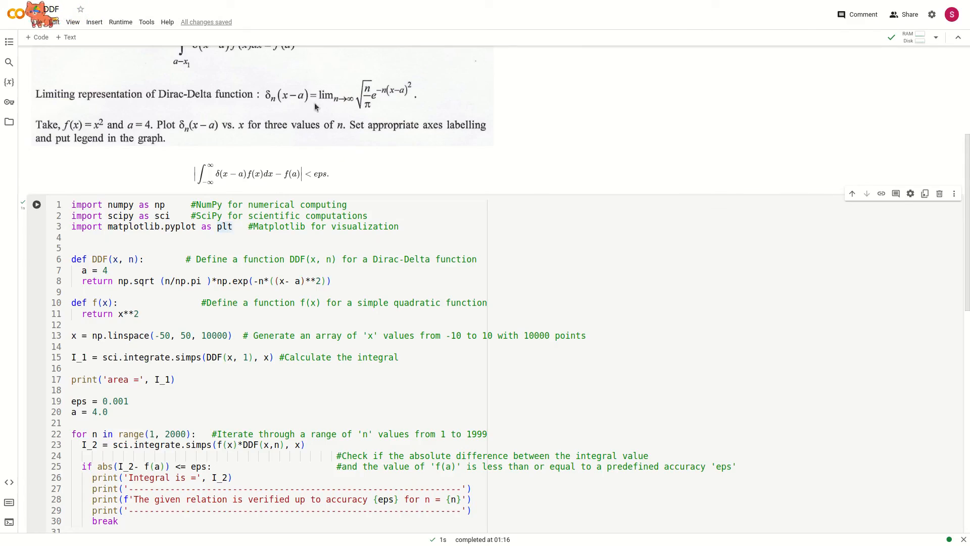
{"action": "mouse_move", "coordinate": [391, 160]}
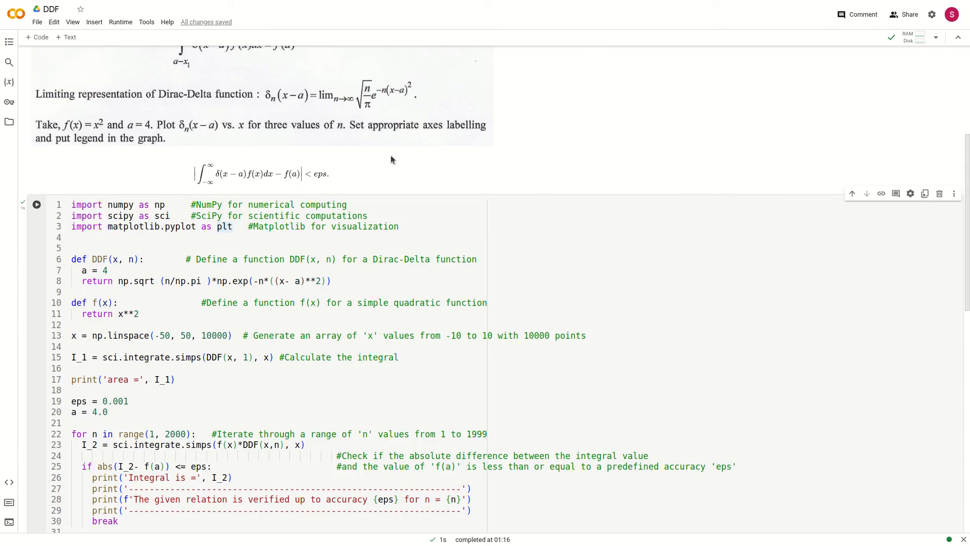
{"action": "scroll", "scroll_direction": "down", "scroll_amount": 3}
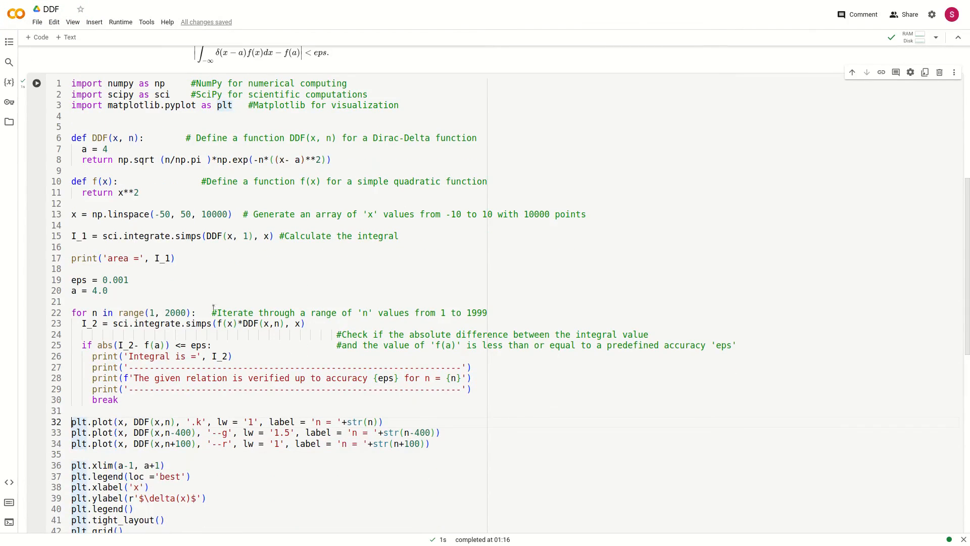
{"action": "scroll", "scroll_direction": "down", "scroll_amount": 3}
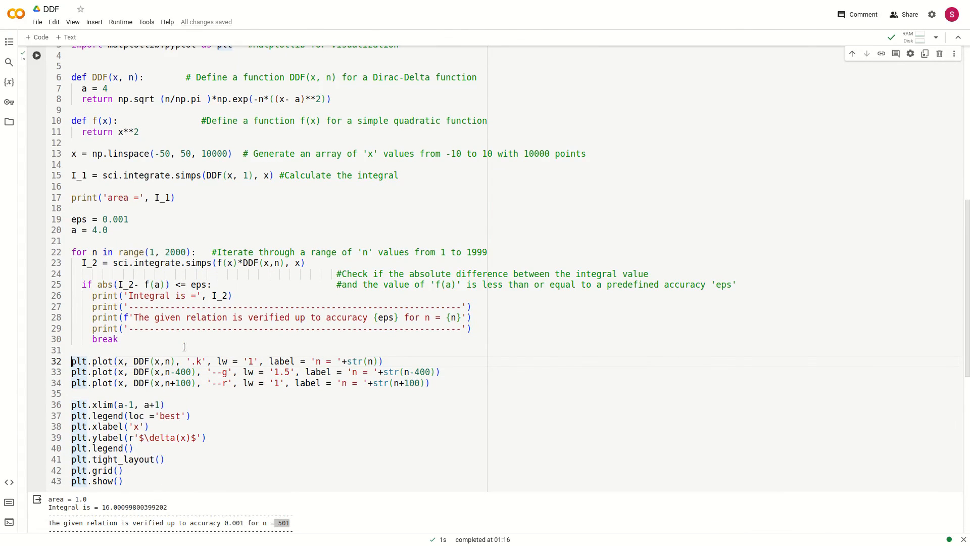
{"action": "scroll", "scroll_direction": "down", "scroll_amount": 3}
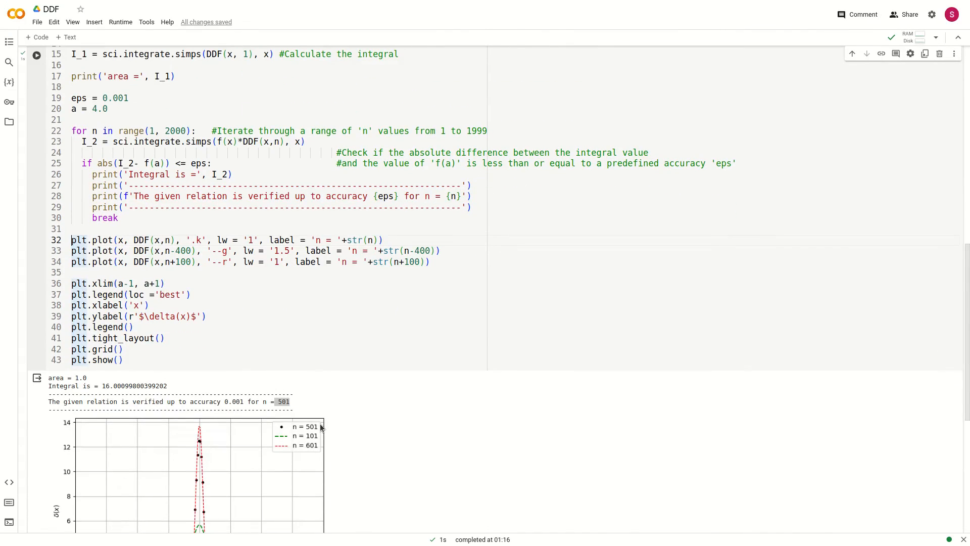